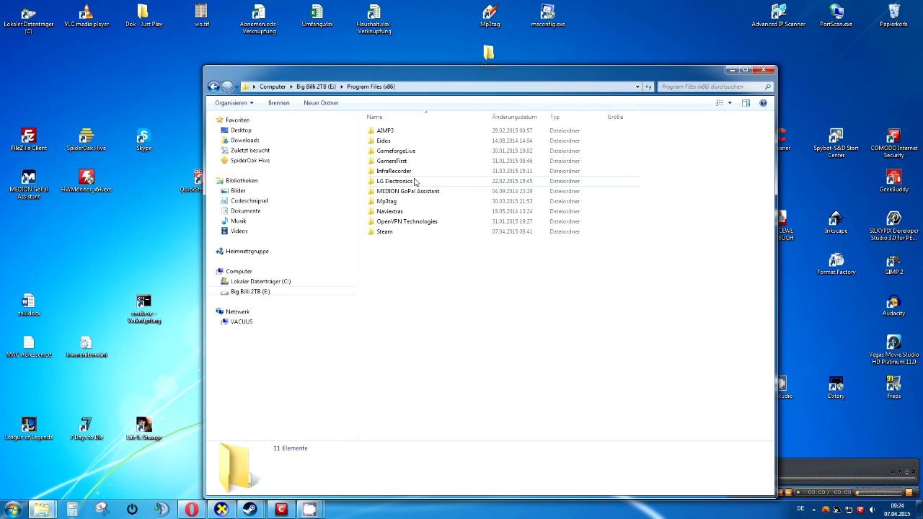
Step: Browse Steam > steamapps > common > Life Is Strange > Binaries > Win32
double_click(384, 231)
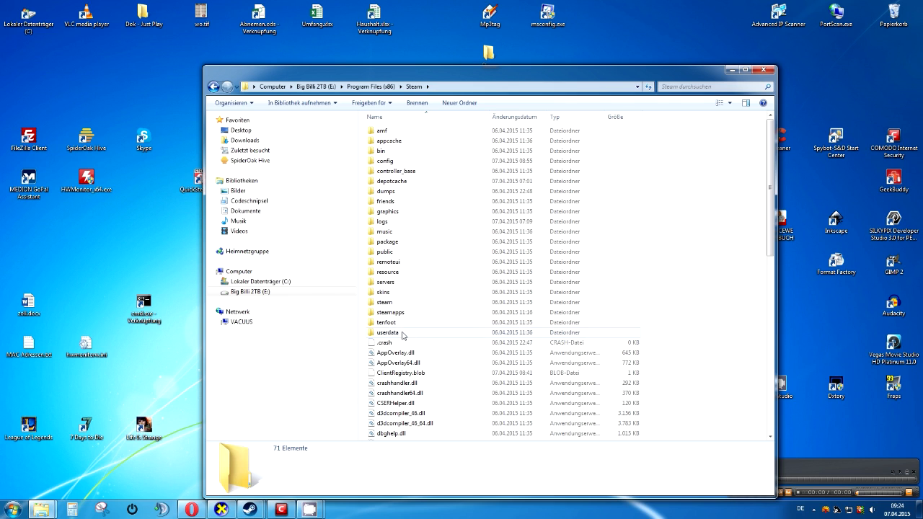
double_click(391, 312)
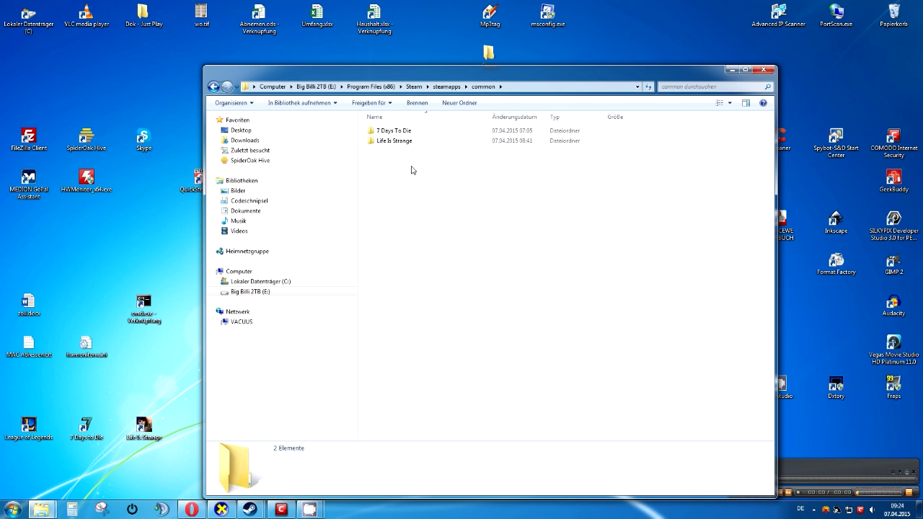
mouse_move(403, 139)
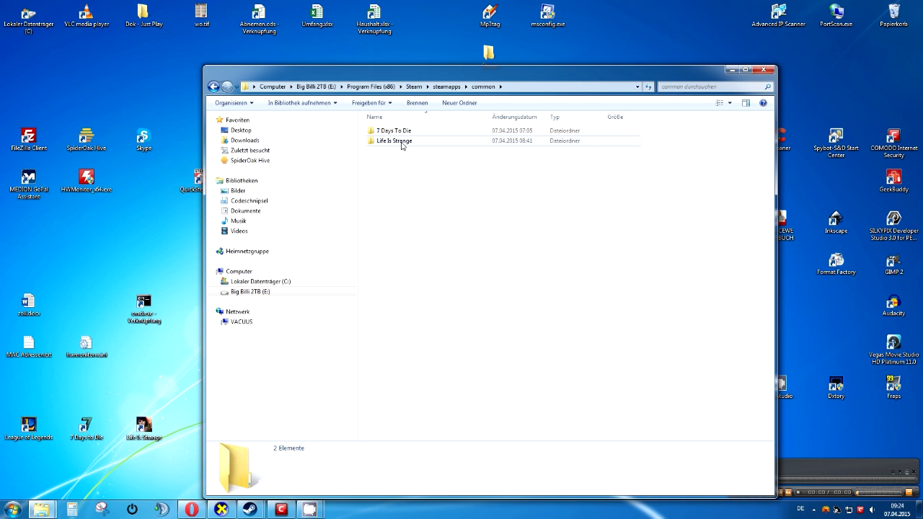
mouse_move(392, 140)
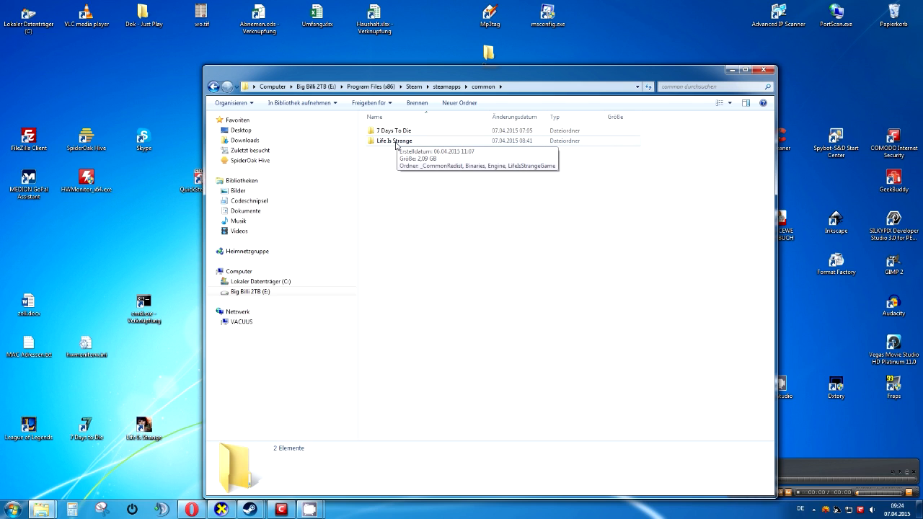
double_click(392, 140)
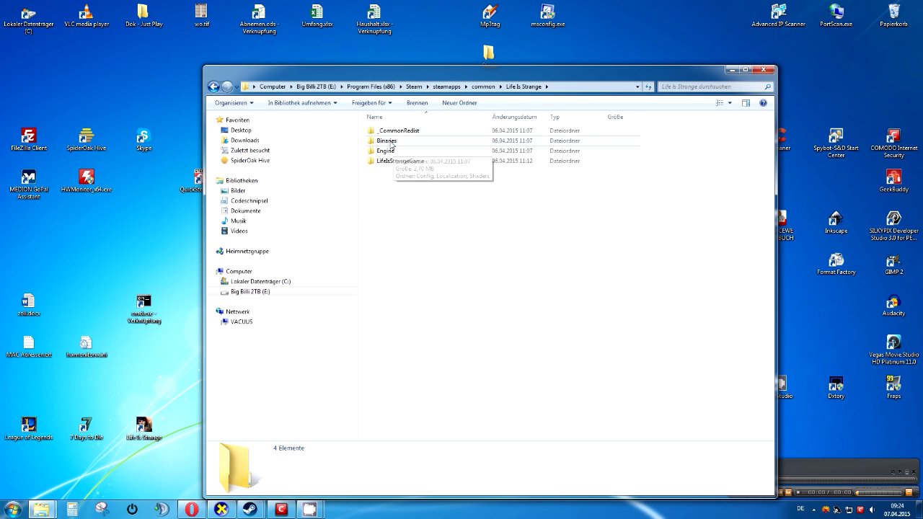
double_click(387, 141)
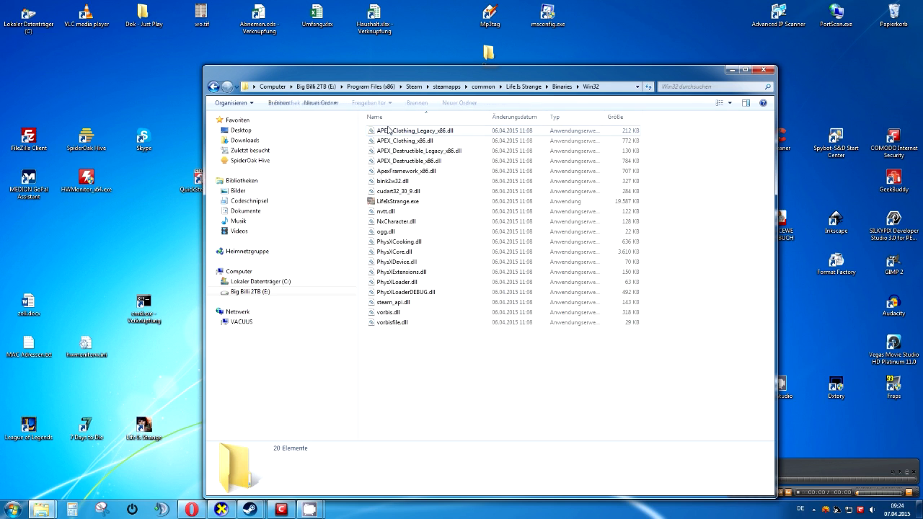
Step: Launch 'Behandeln von Kompatibilitätsproblemen' from LifeIsStrange.exe's context menu
click(397, 201)
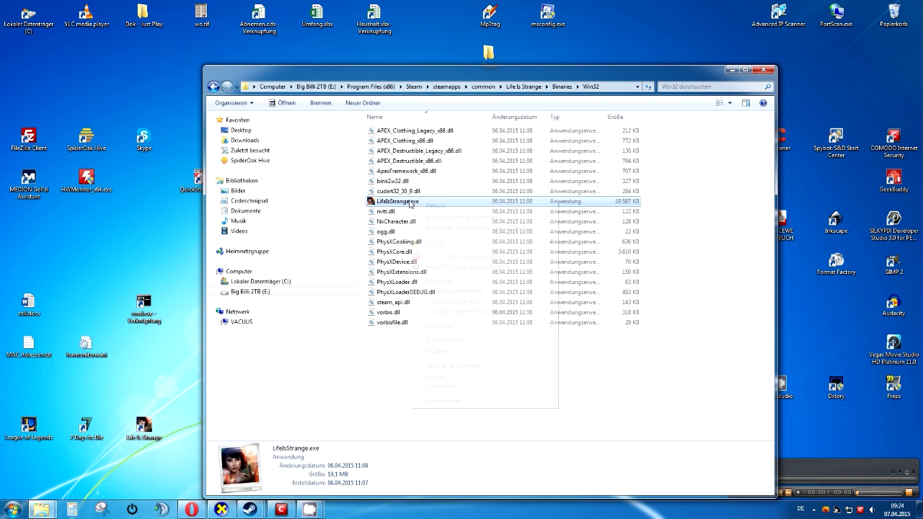
right_click(395, 201)
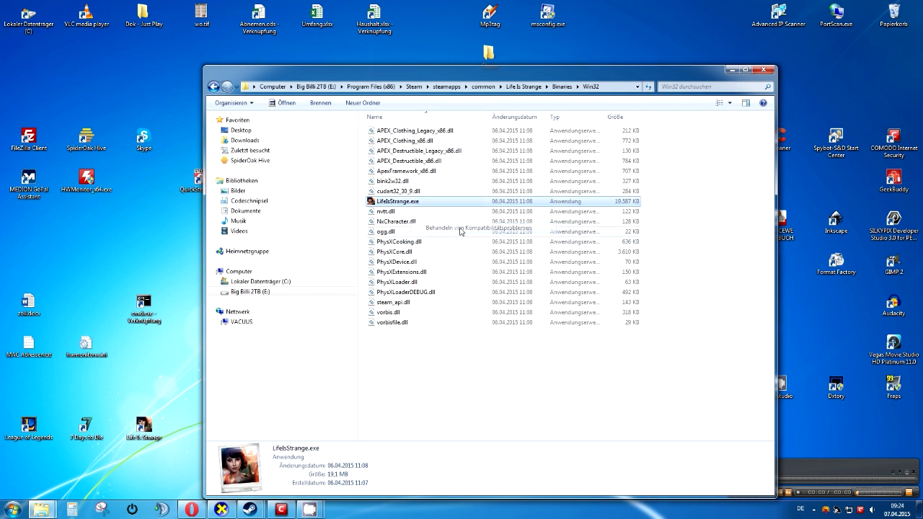
click(477, 228)
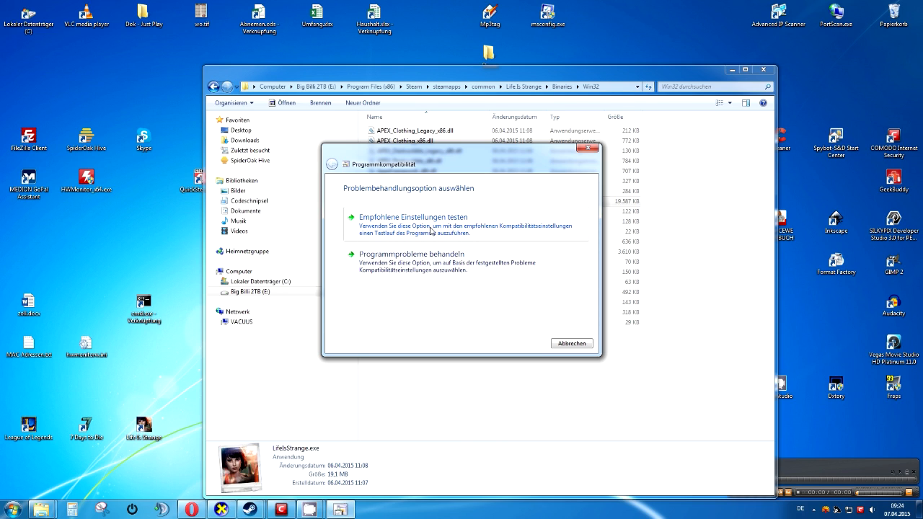
Step: Choose 'Empfohlene Einstellungen testen' to apply Windows XP (Service Pack 2) mode
click(413, 216)
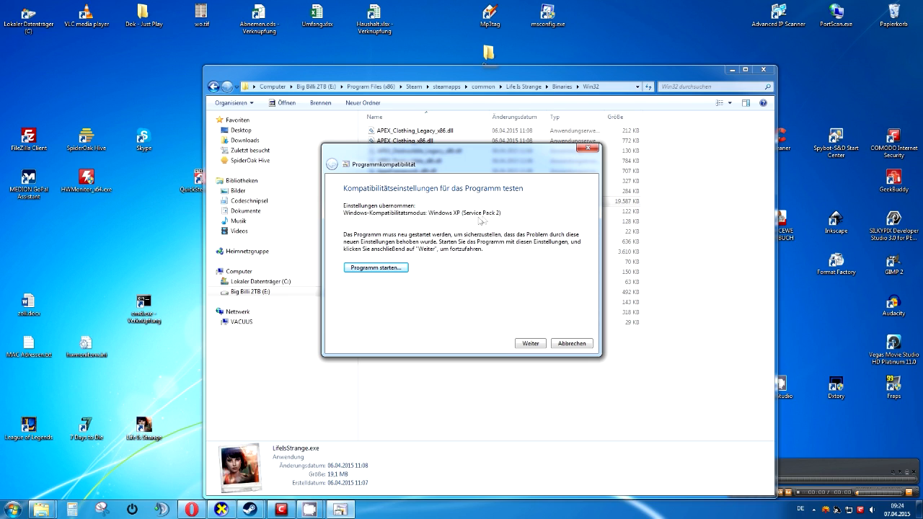
mouse_move(511, 220)
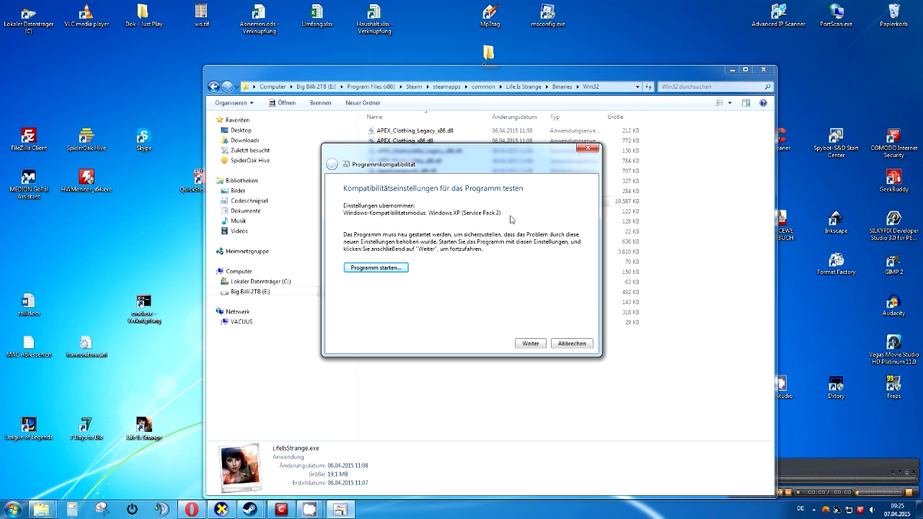
mouse_move(466, 218)
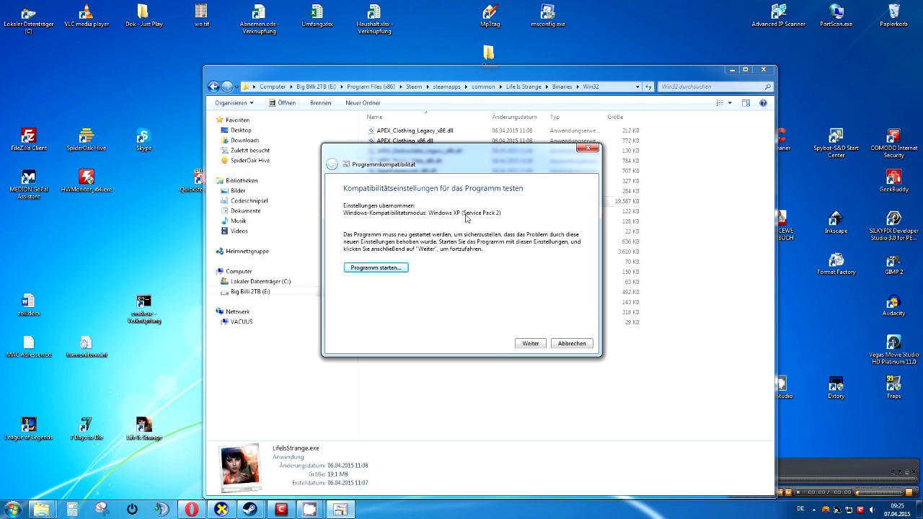
mouse_move(251, 162)
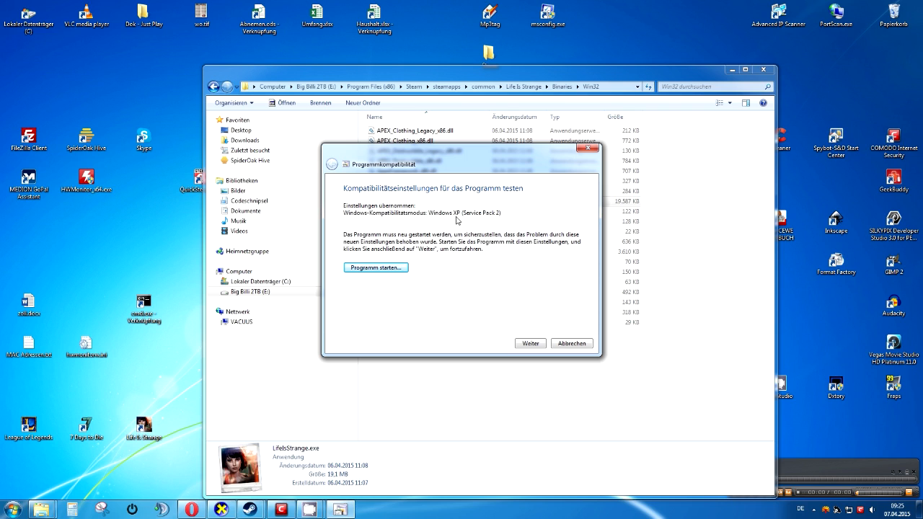
mouse_move(552, 318)
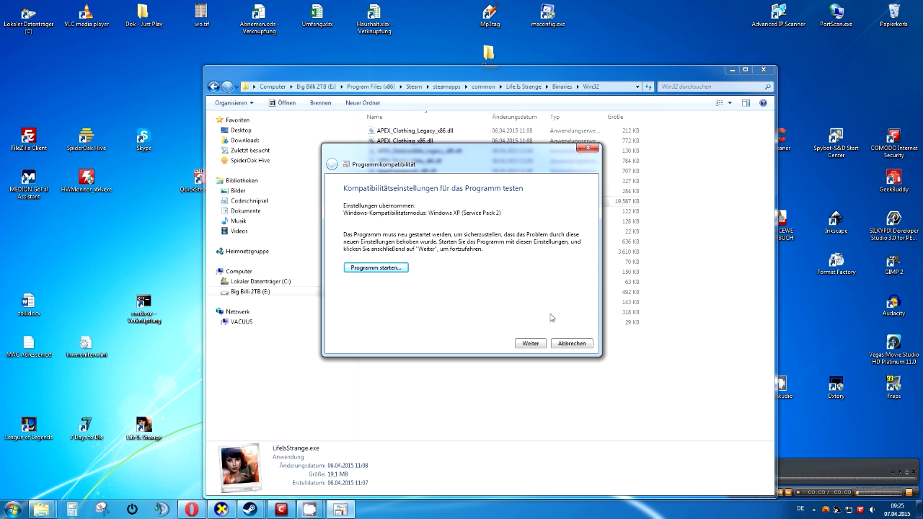